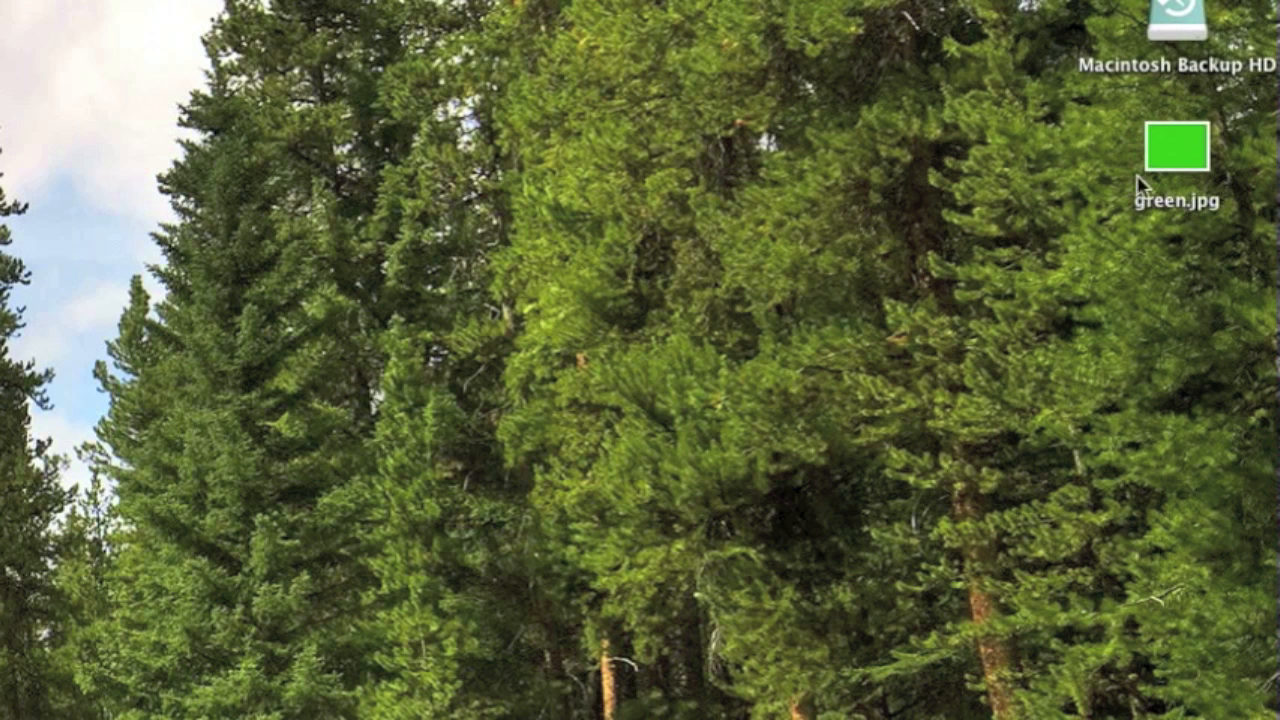
pyautogui.moveTo(698, 216)
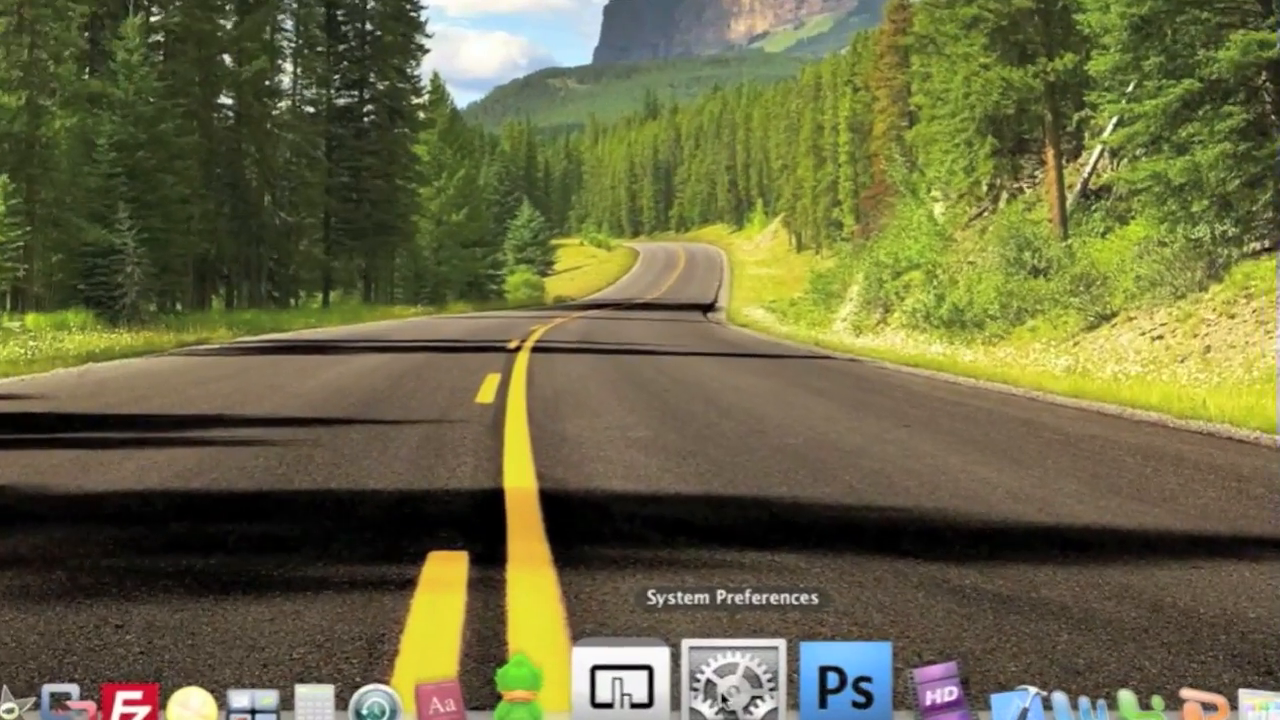
# - Launch System Preferences from the Dock to reach the main settings overview
pyautogui.click(724, 686)
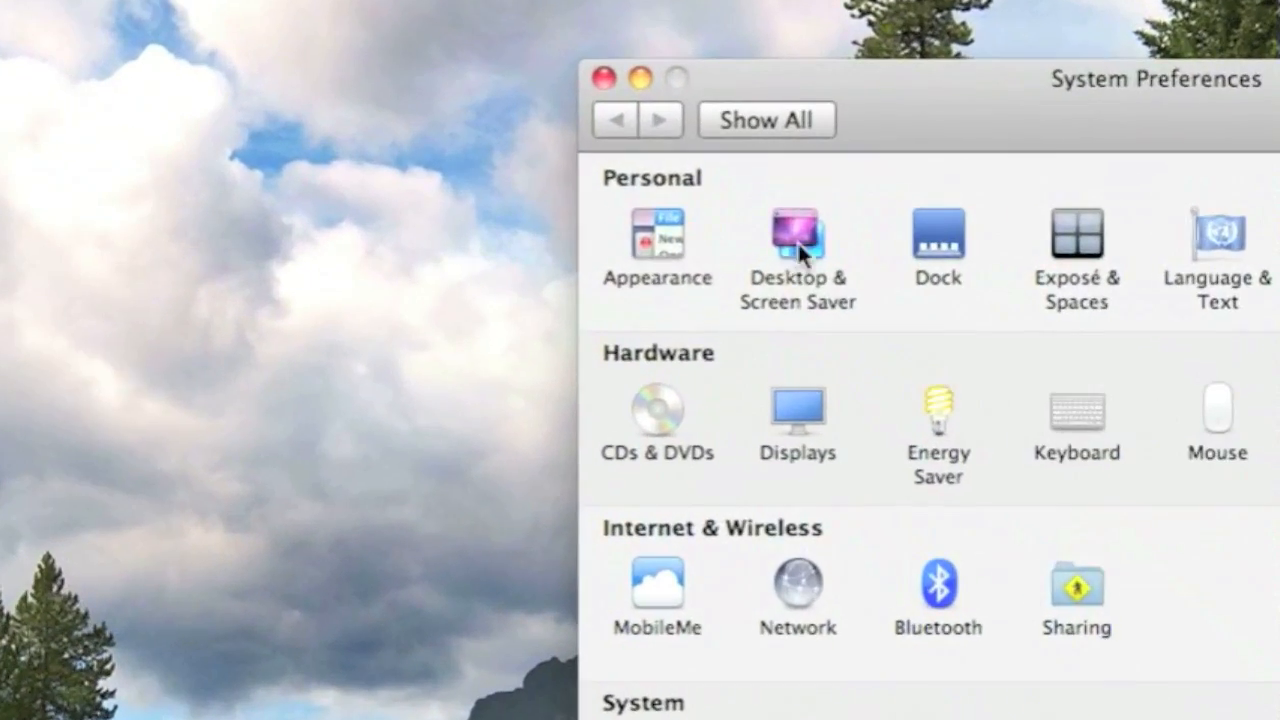
# - In Desktop & Screen Saver, add the Desktop folder as a picture source and show its images
pyautogui.click(798, 236)
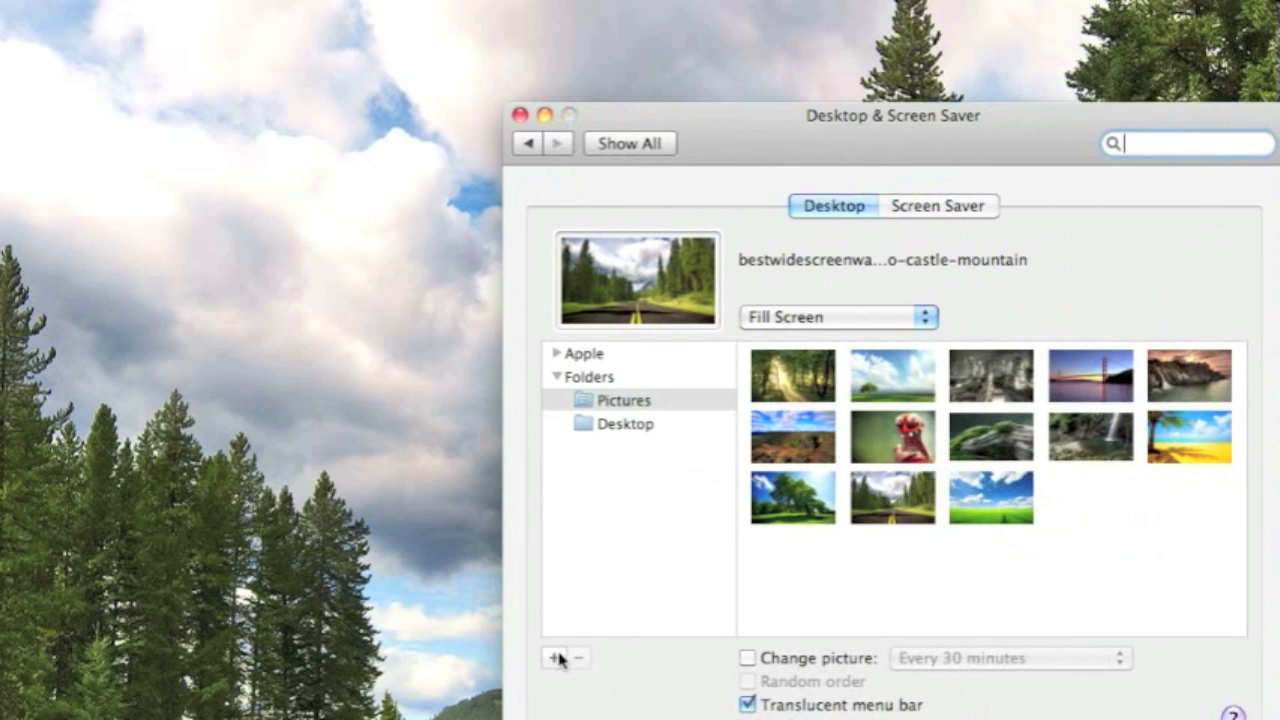
pyautogui.click(554, 658)
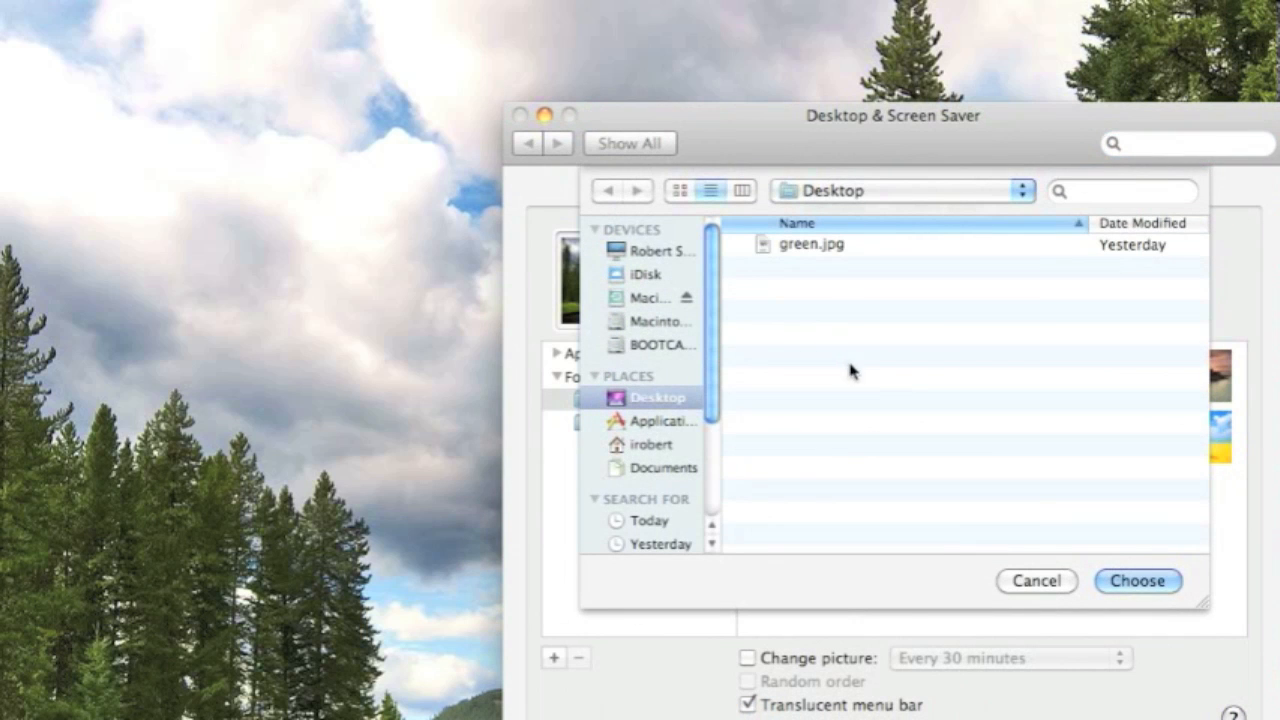
pyautogui.moveTo(1024, 212)
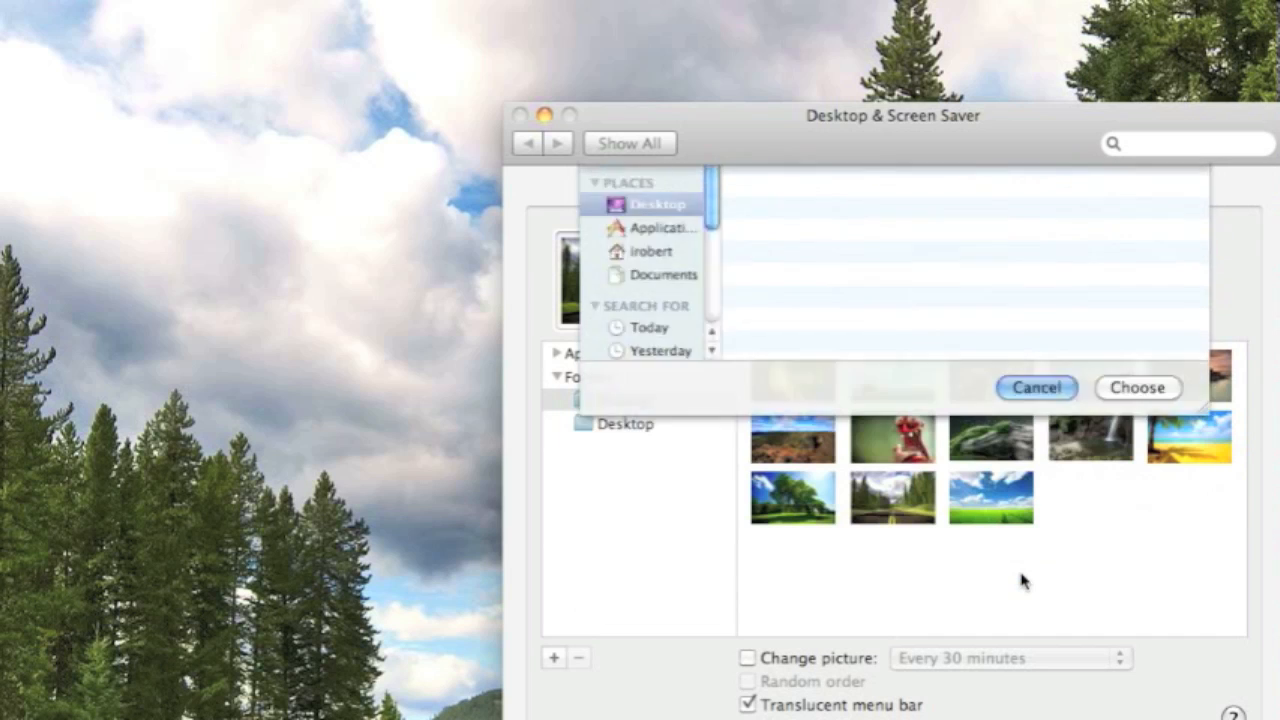
pyautogui.click(1138, 388)
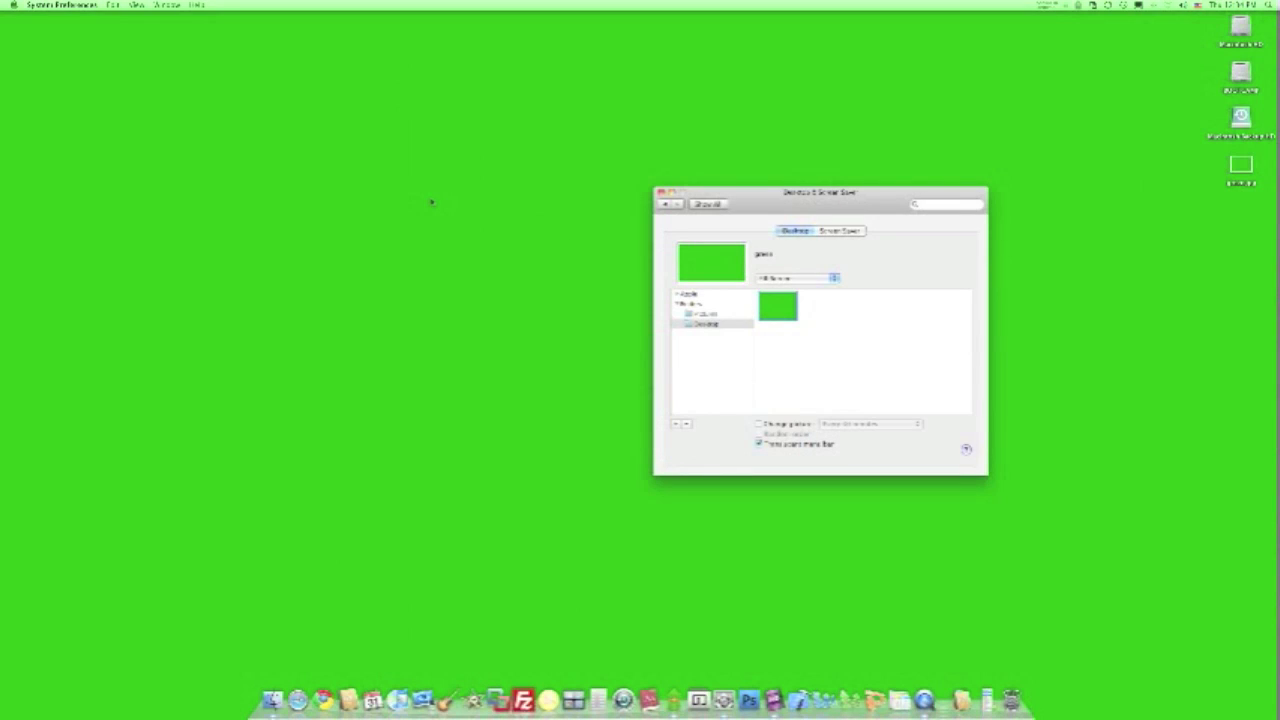
pyautogui.moveTo(480, 200)
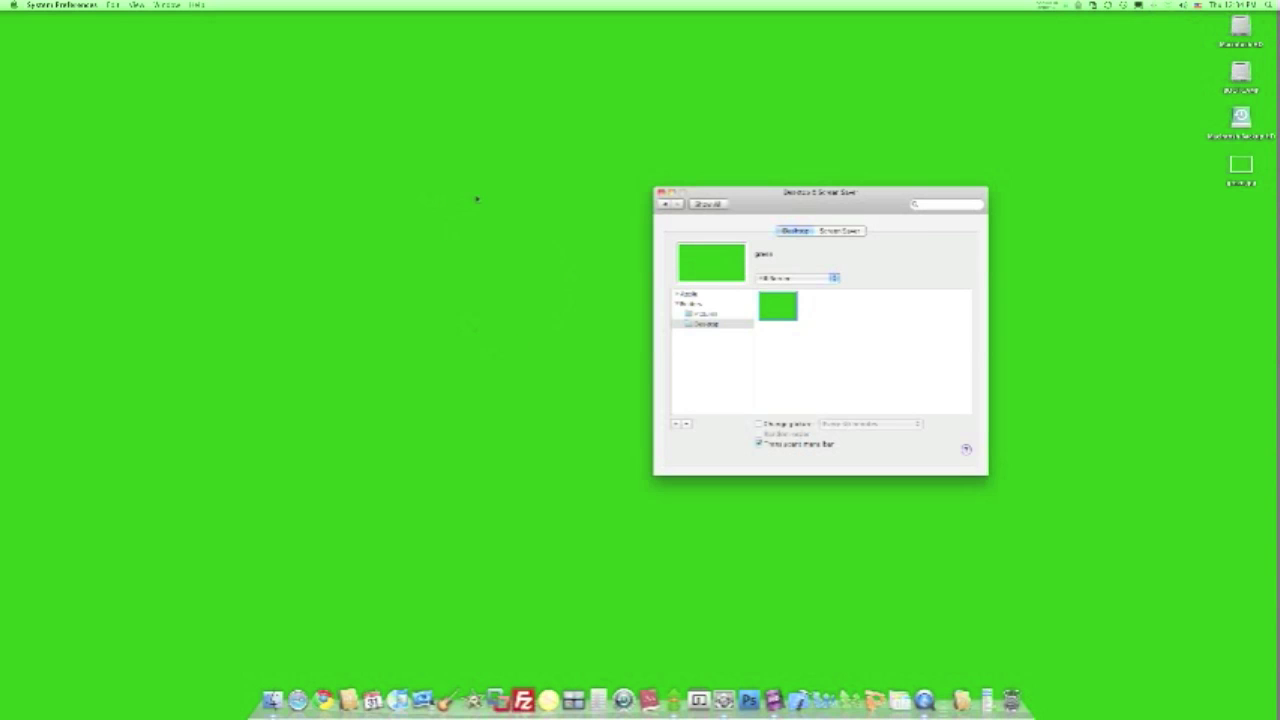
pyautogui.moveTo(880, 298)
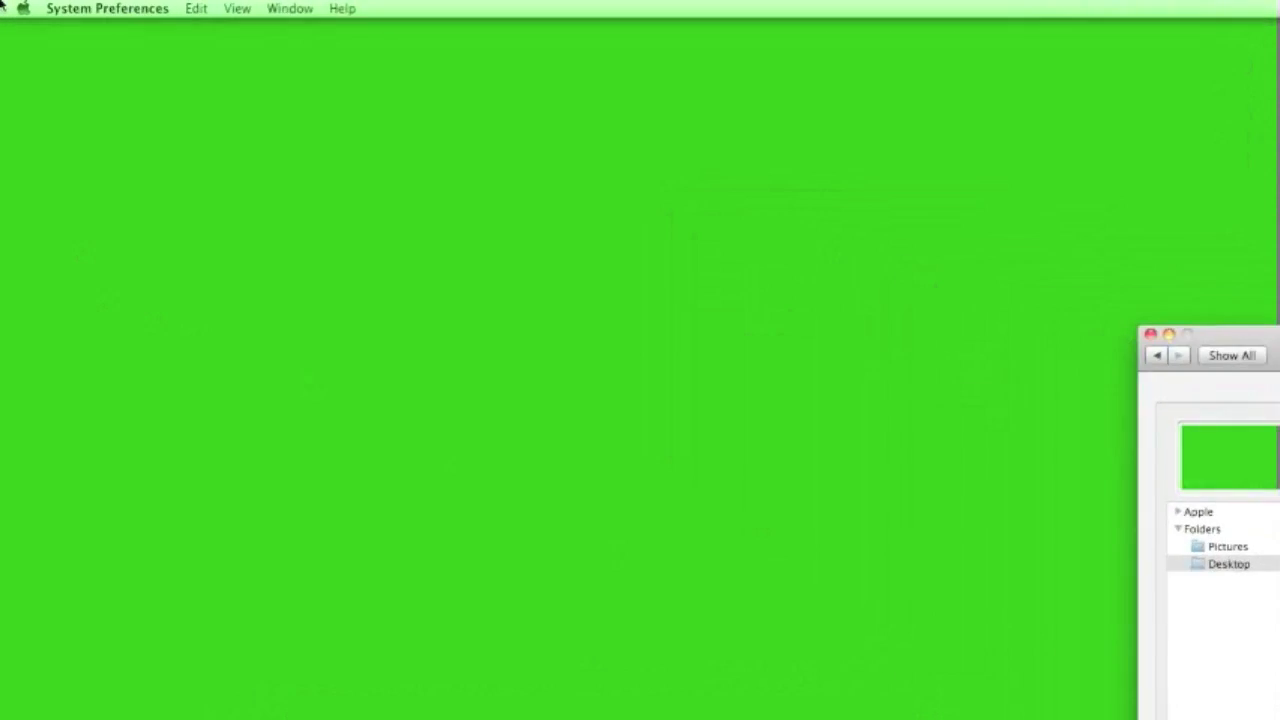
# - With green.jpg applied as the background, bring up the Apple menu for Dock options
pyautogui.click(36, 8)
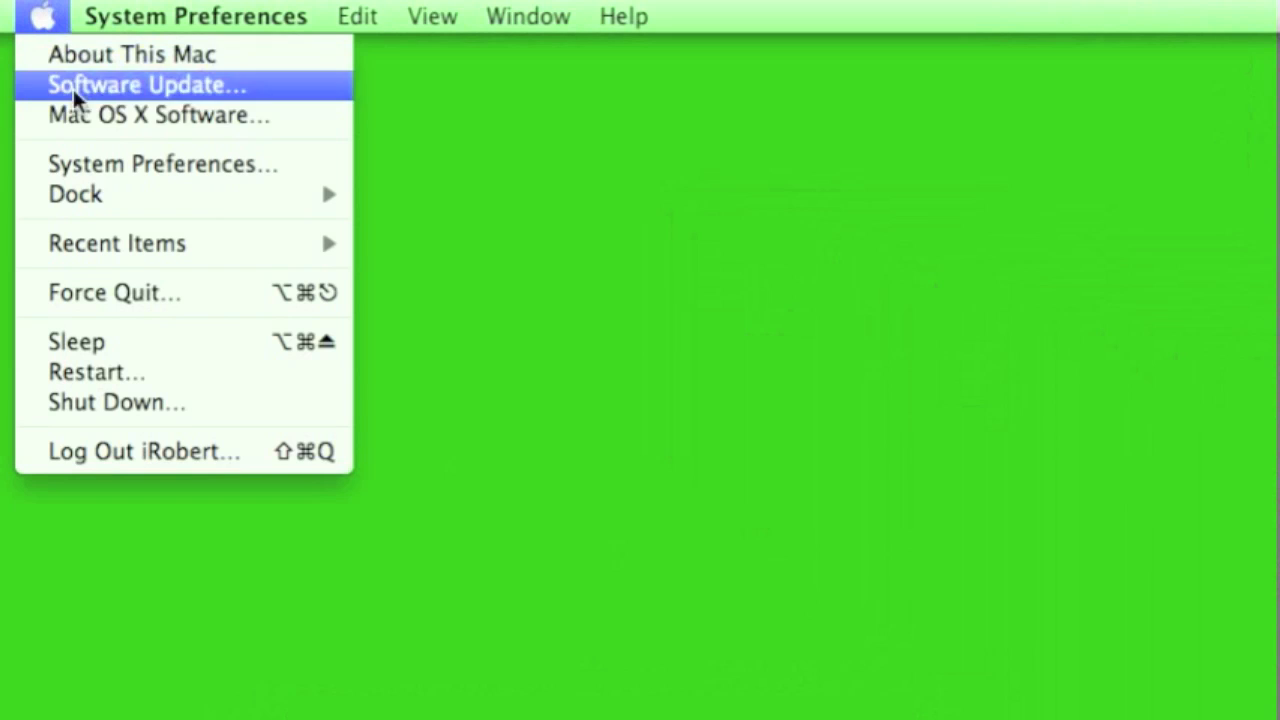
pyautogui.moveTo(76, 194)
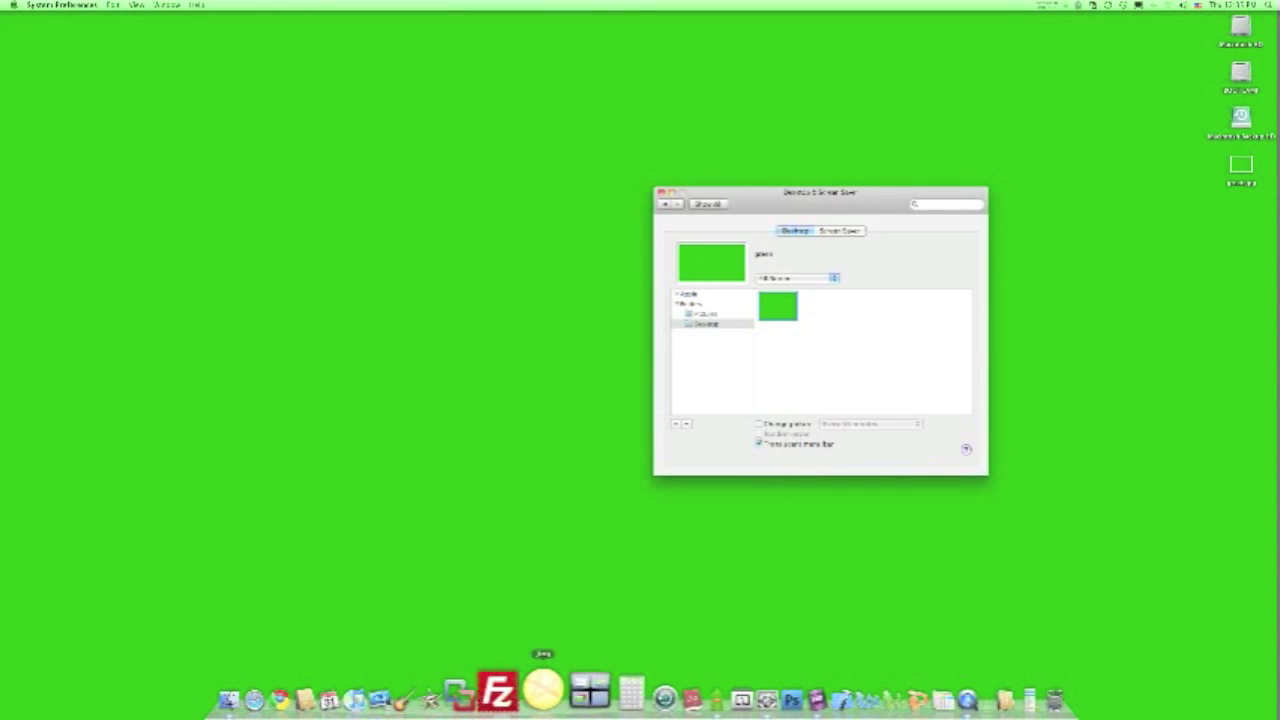
pyautogui.moveTo(902, 456)
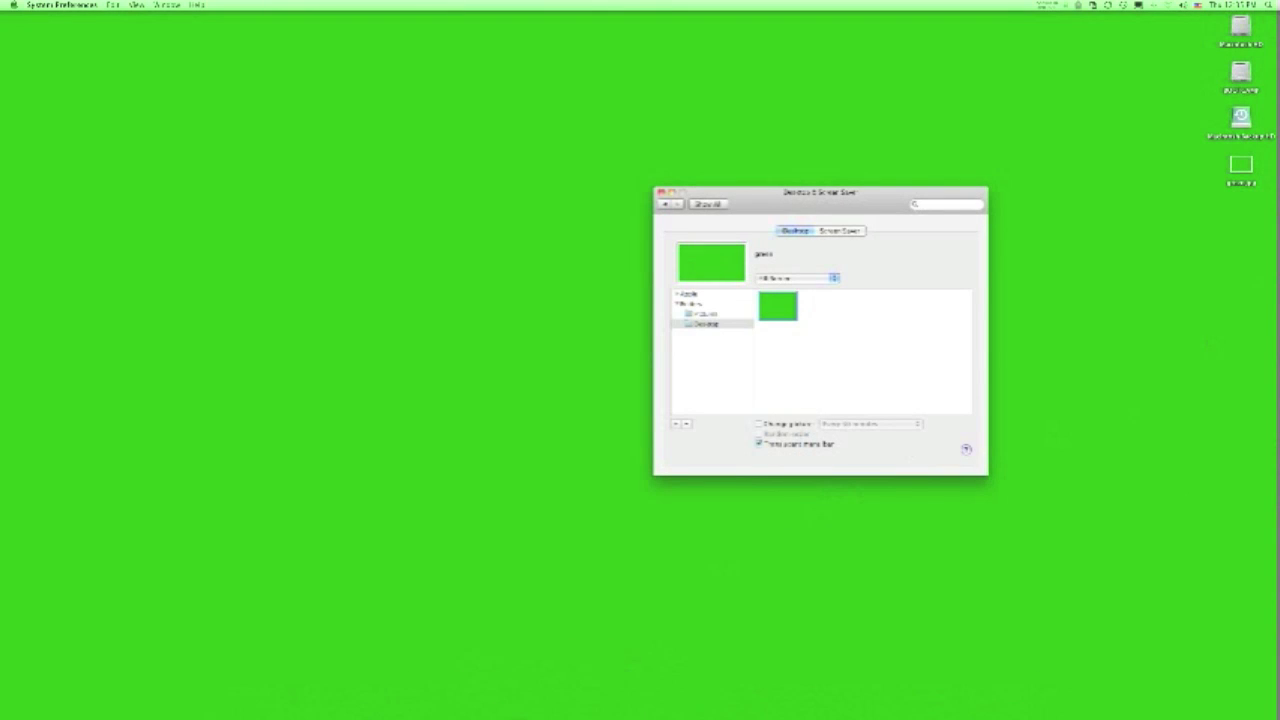
pyautogui.moveTo(228, 12)
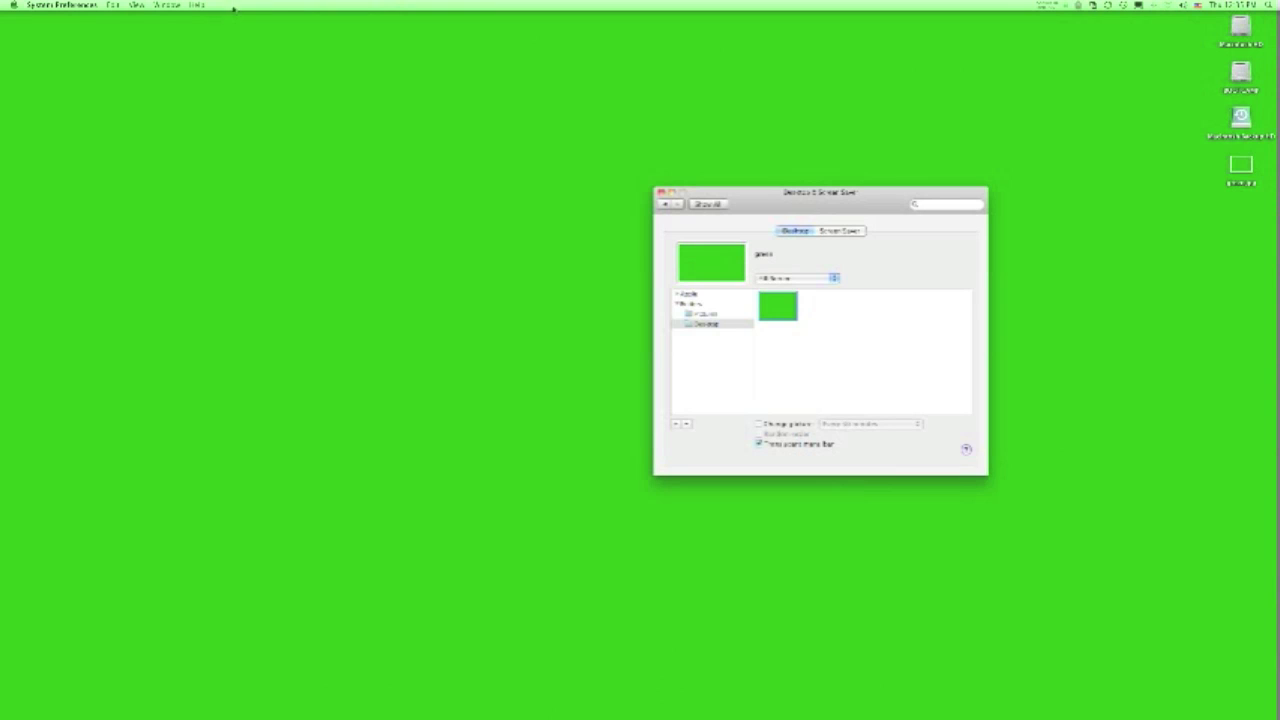
pyautogui.moveTo(376, 196)
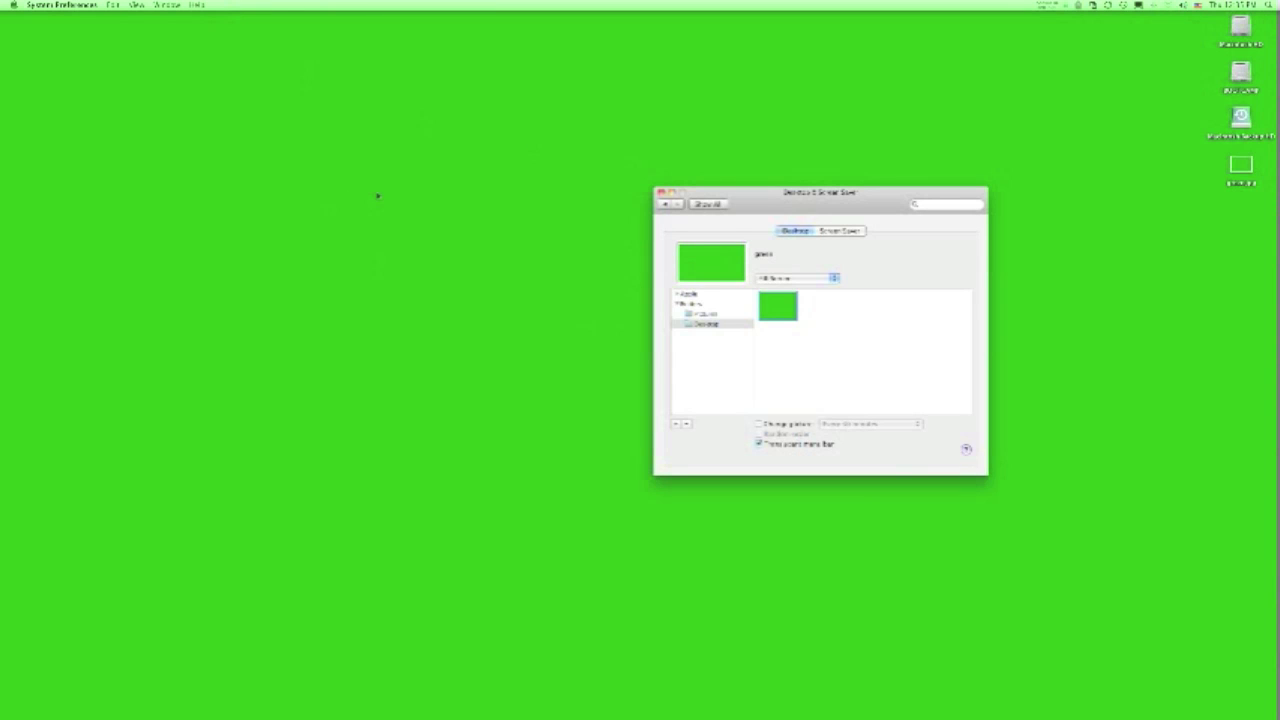